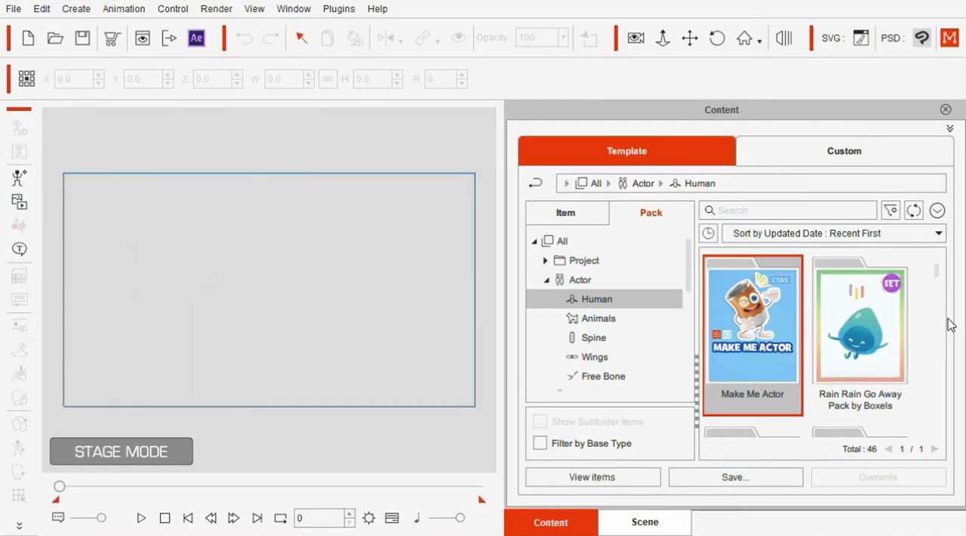
mouse_move(744, 321)
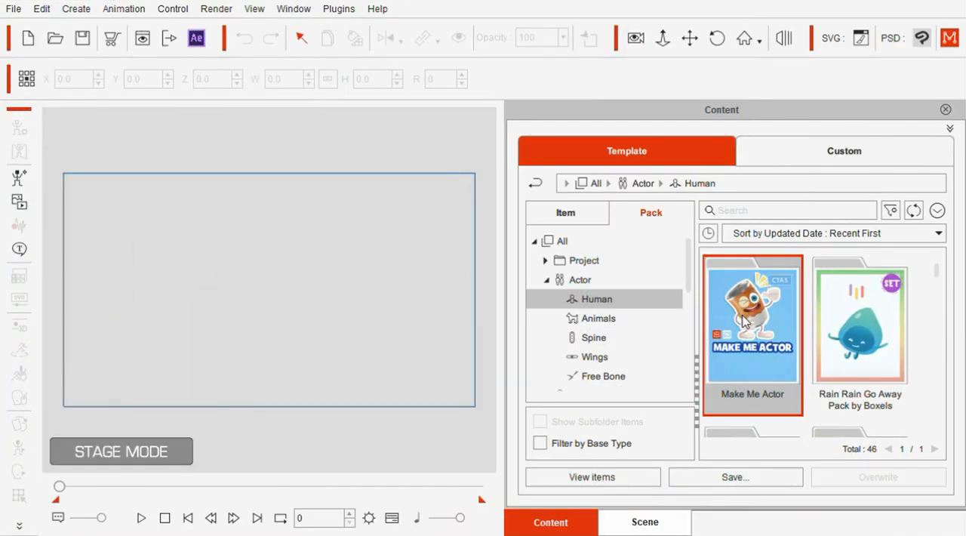
Step: Open the Make Me Actor pack and browse its egg-shaped actors like Beauty_F and Beauty_S
double_click(751, 320)
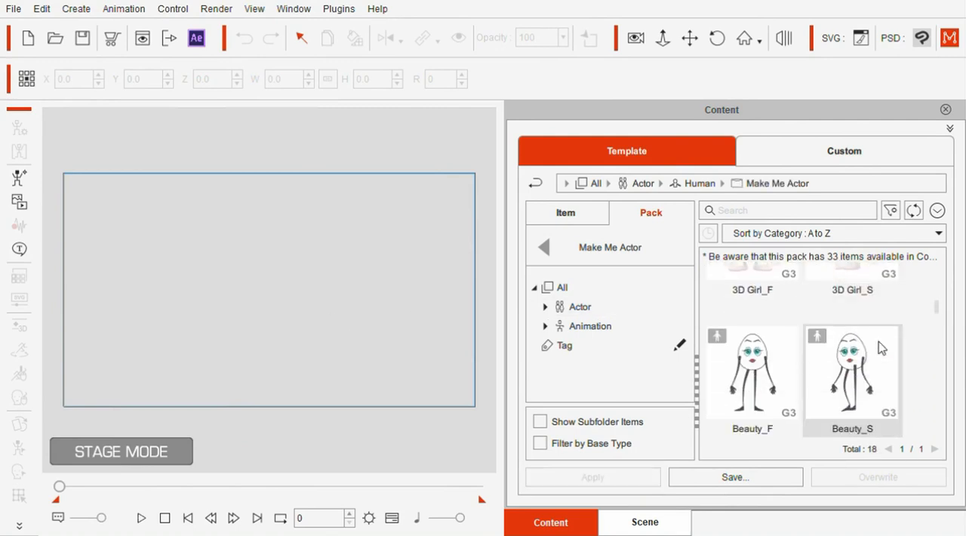
scroll(down, 3)
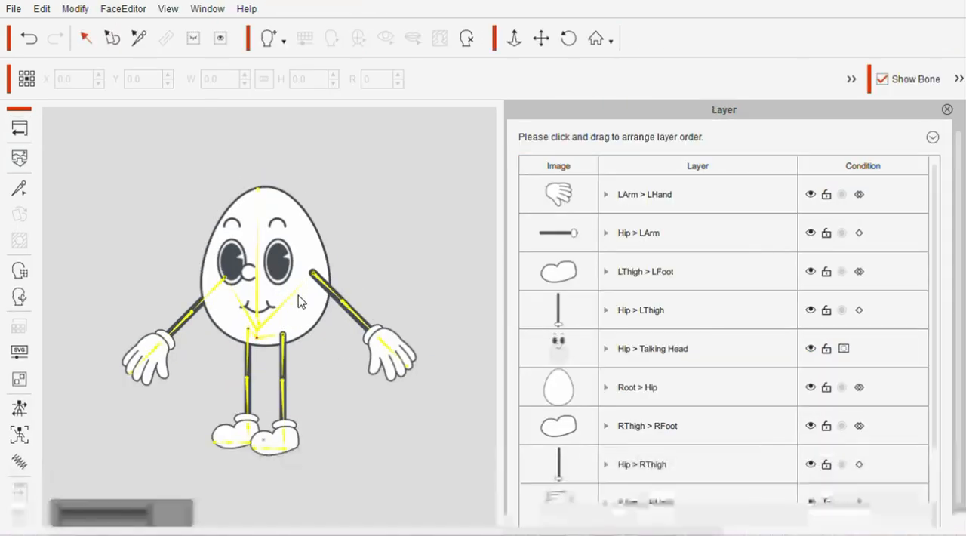
Step: Select the egg character's body sprite in the composer stage
click(637, 386)
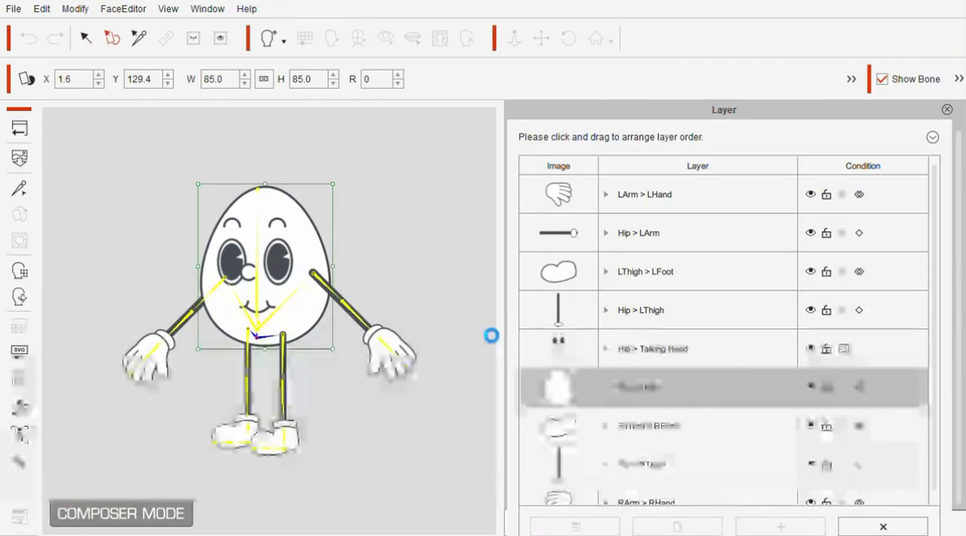